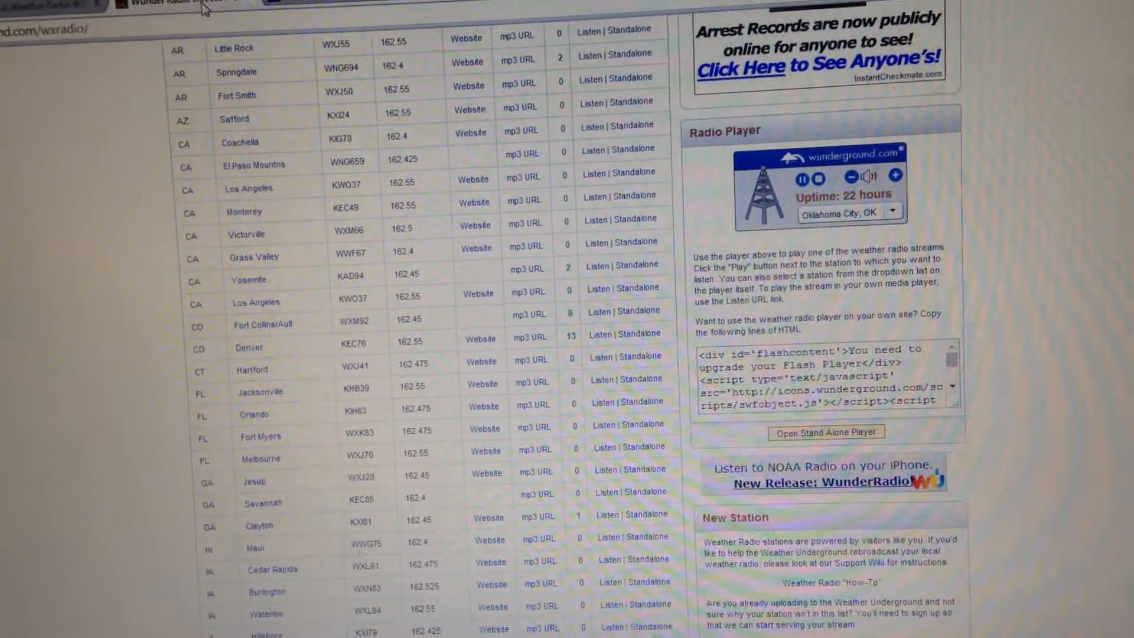
scroll(down, 3)
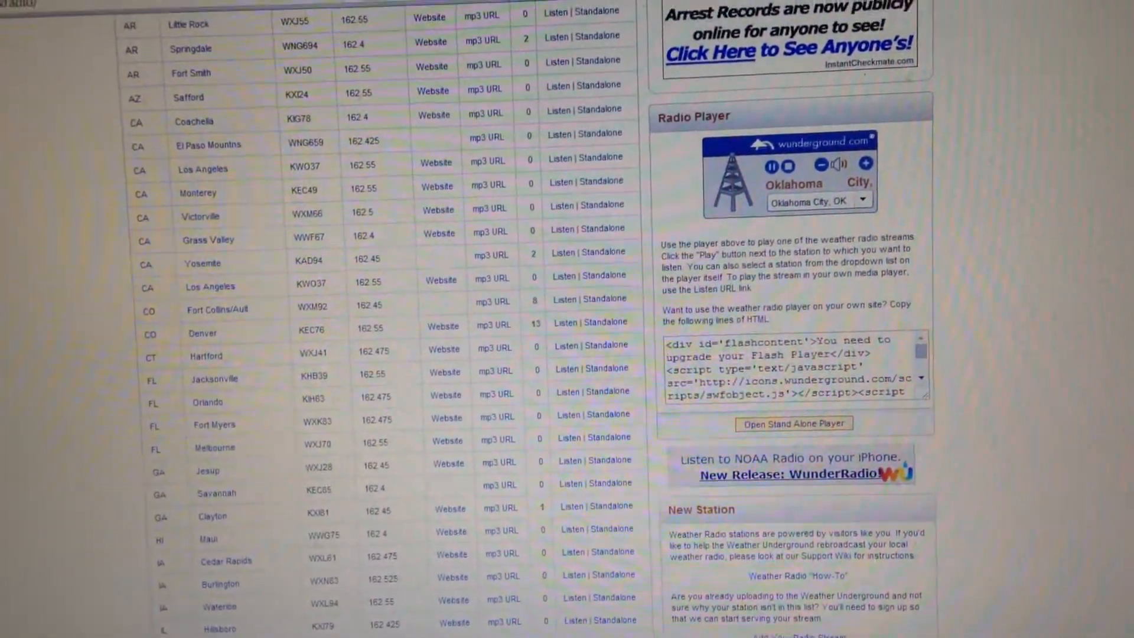
scroll(down, 3)
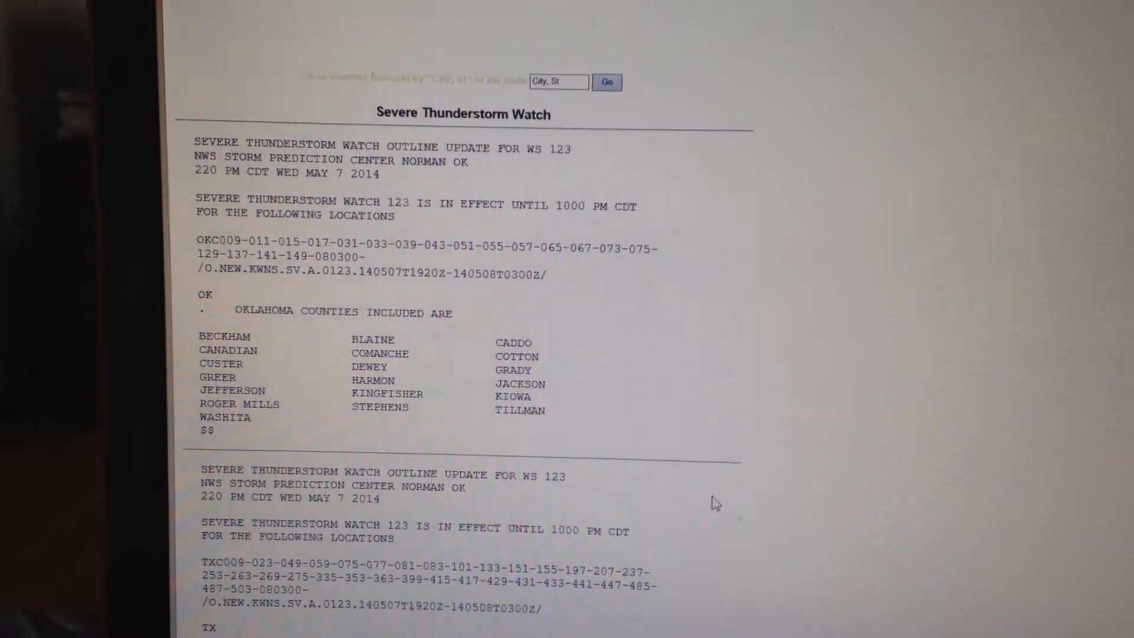
scroll(down, 3)
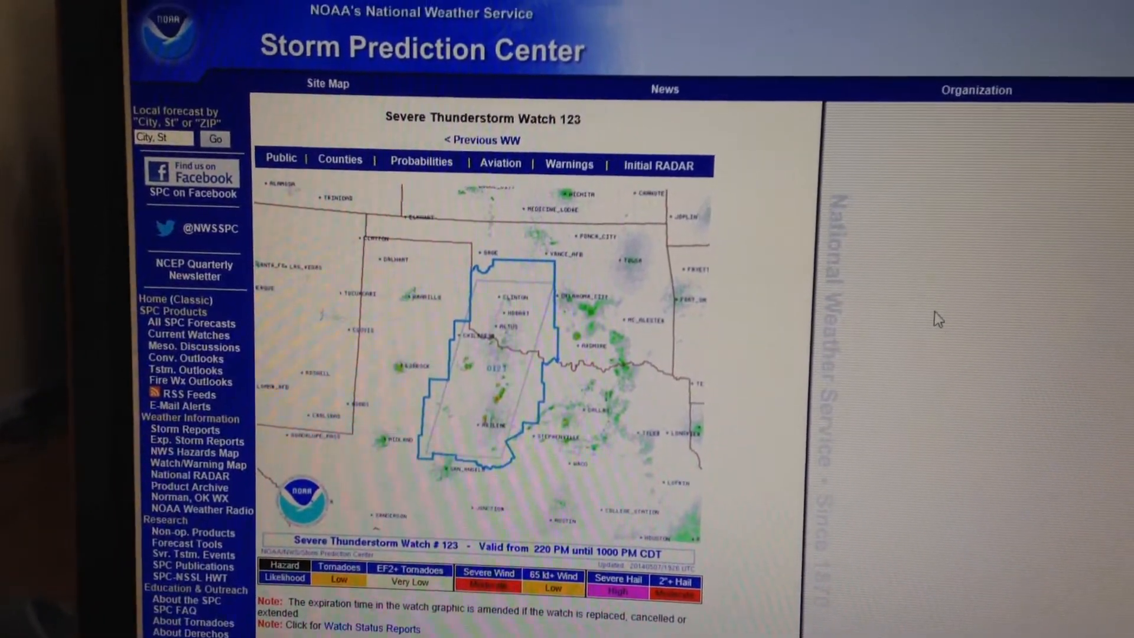
scroll(down, 3)
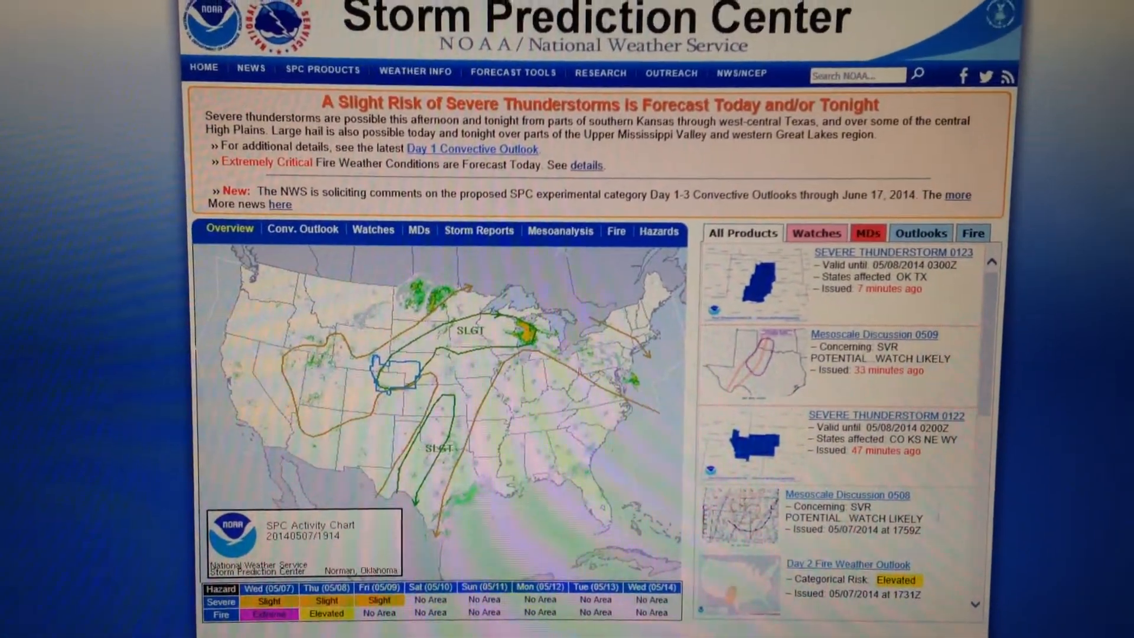
scroll(down, 3)
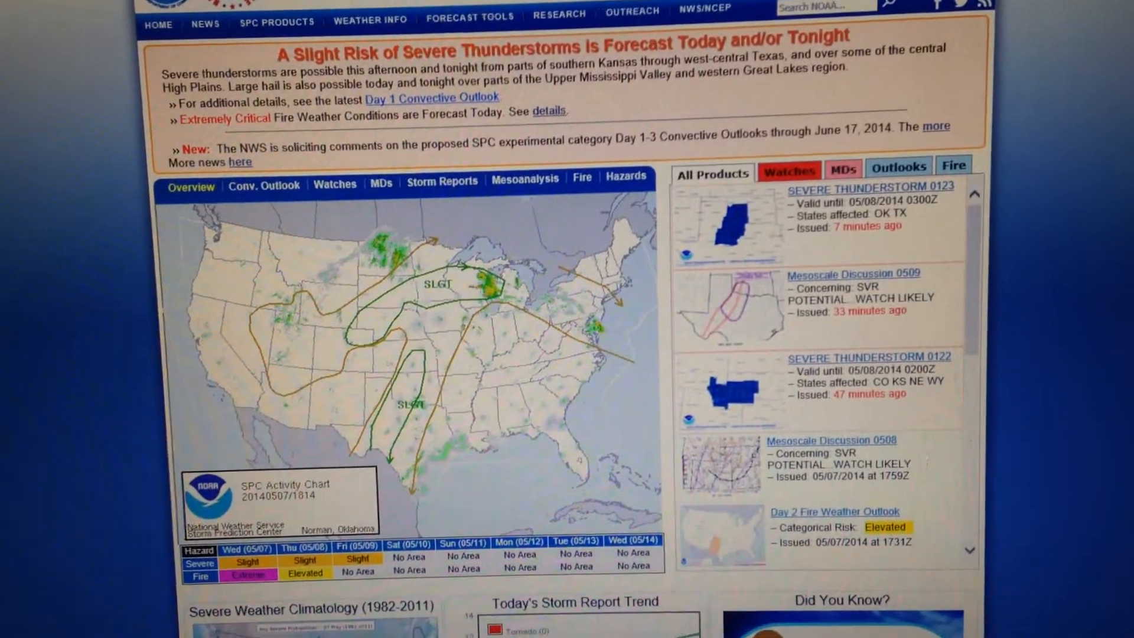
scroll(down, 3)
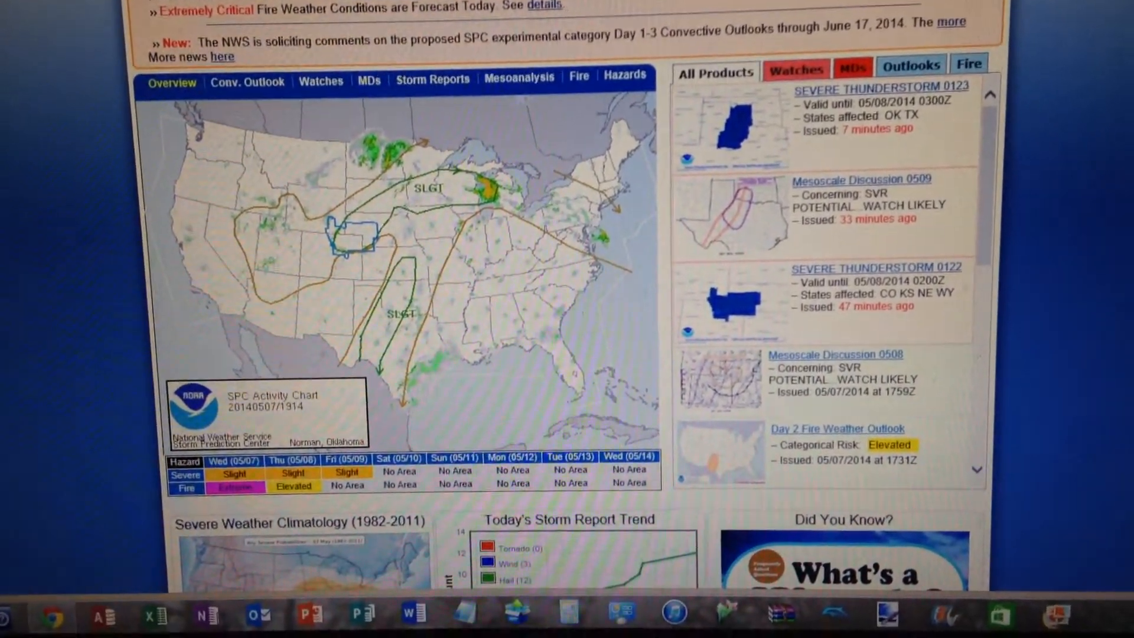